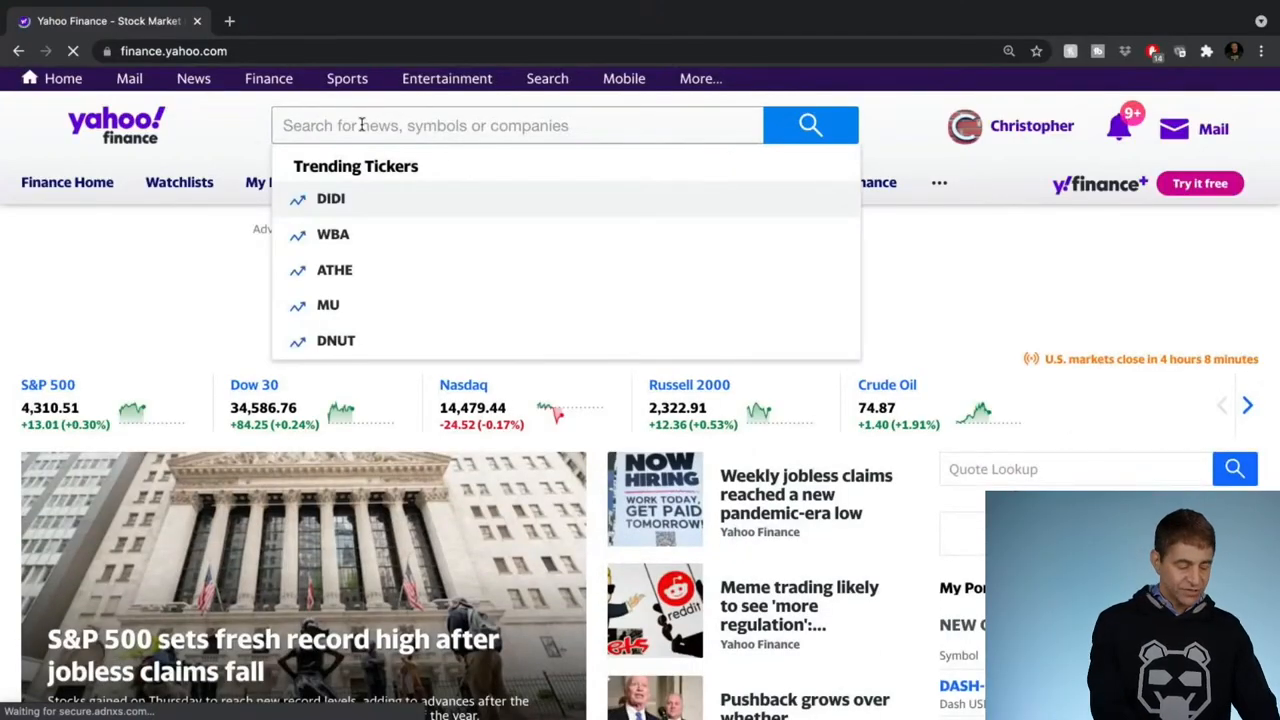
- Search for TIP and view the iShares TIPS Bond ETF profile with its 0.19% expense ratio
type("TIP")
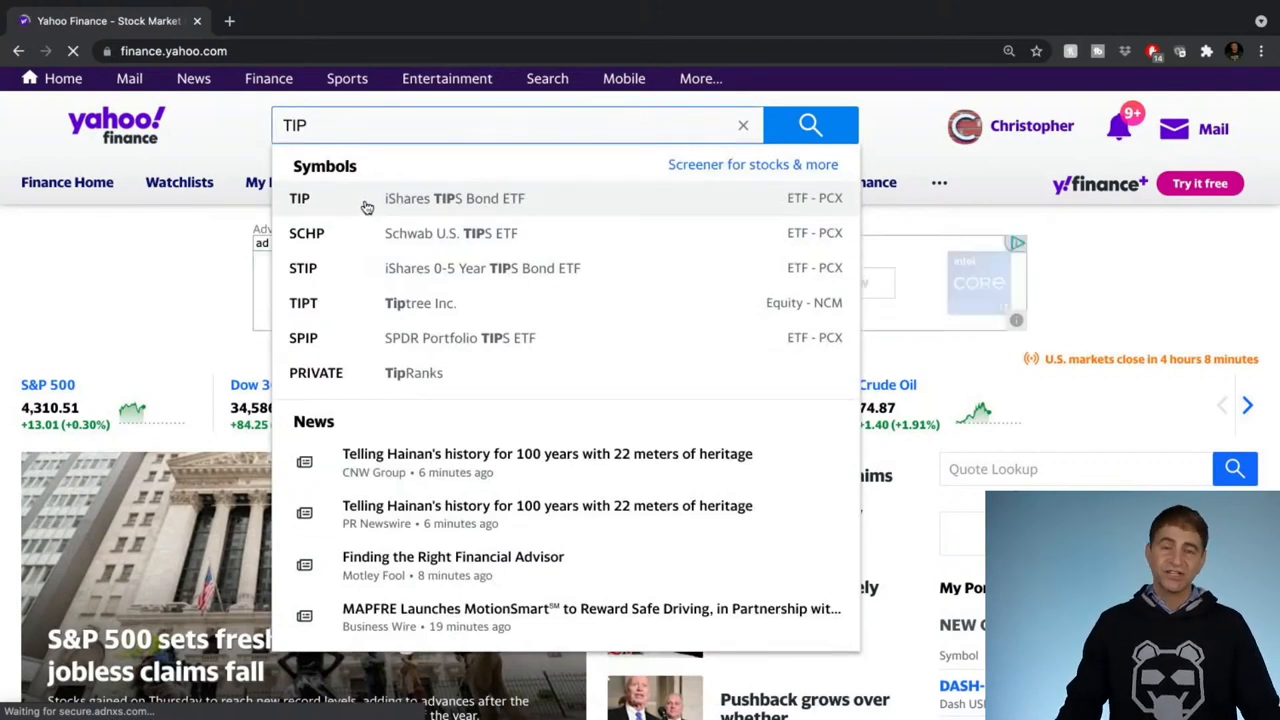
mouse_move(367, 207)
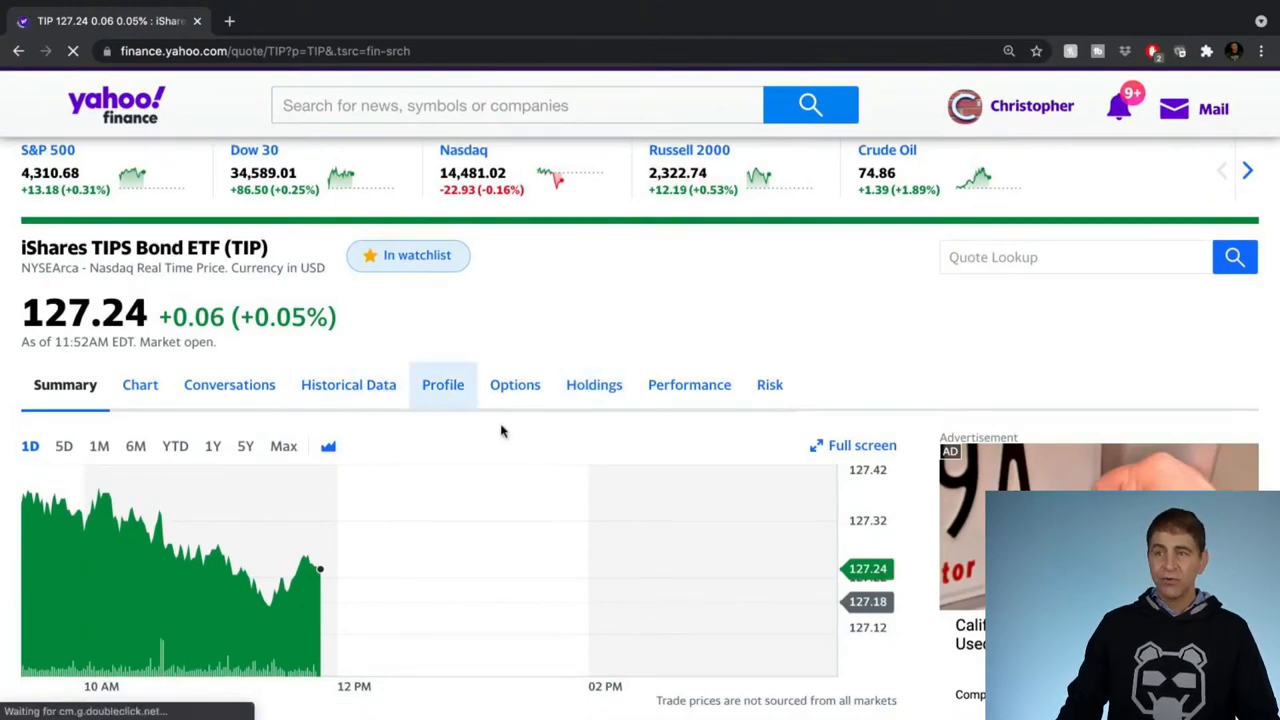
left_click(442, 384)
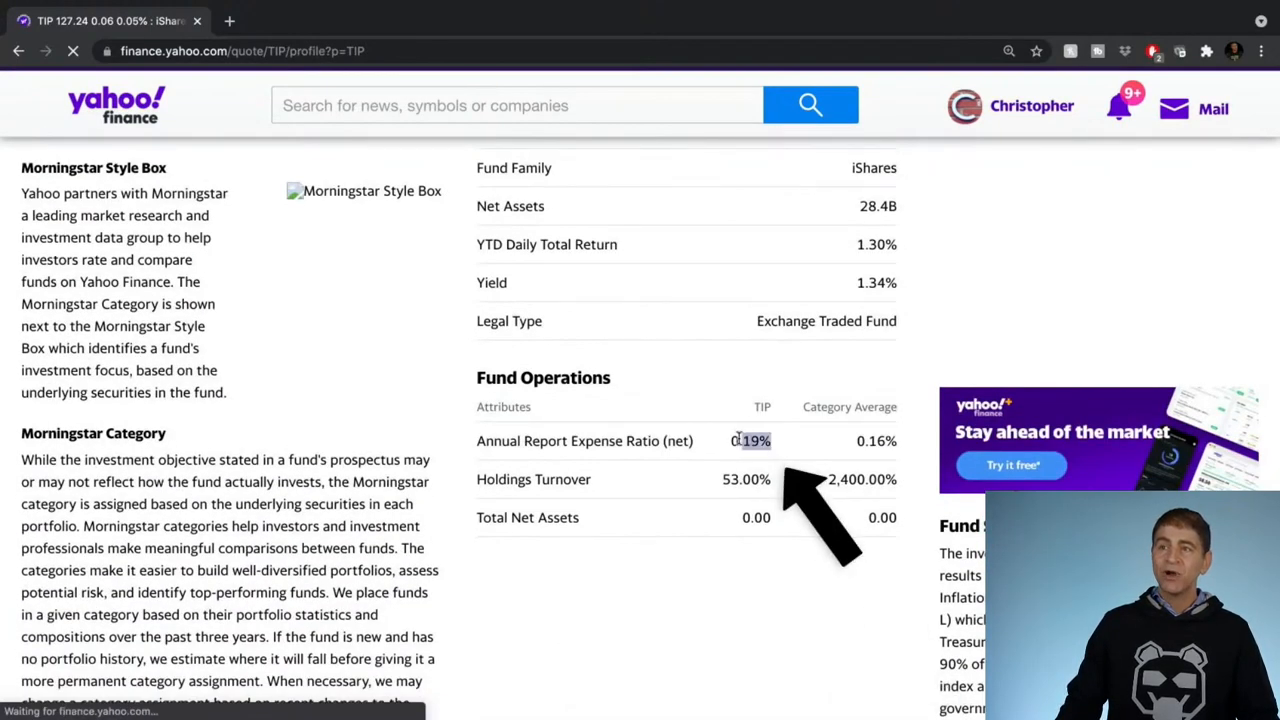
scroll("up", 3)
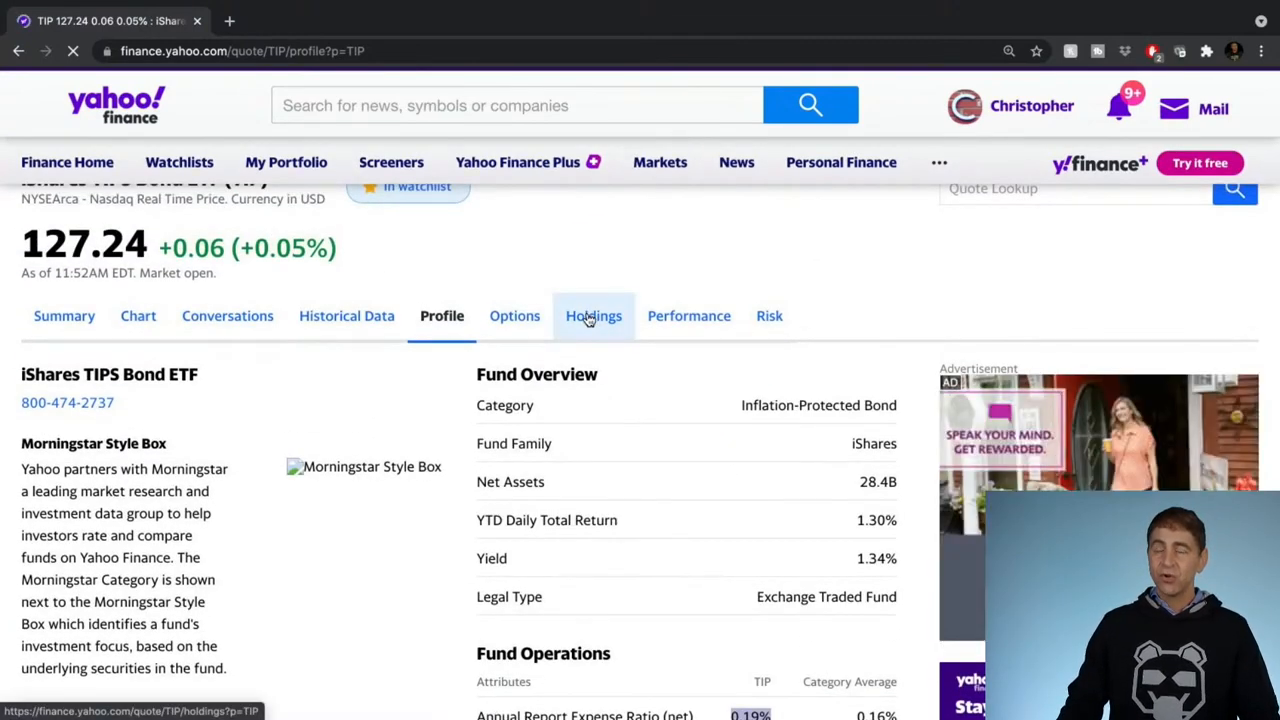
- Review TIP's holdings: 99.62% AAA ratings and top five US Treasury note holdings
left_click(593, 315)
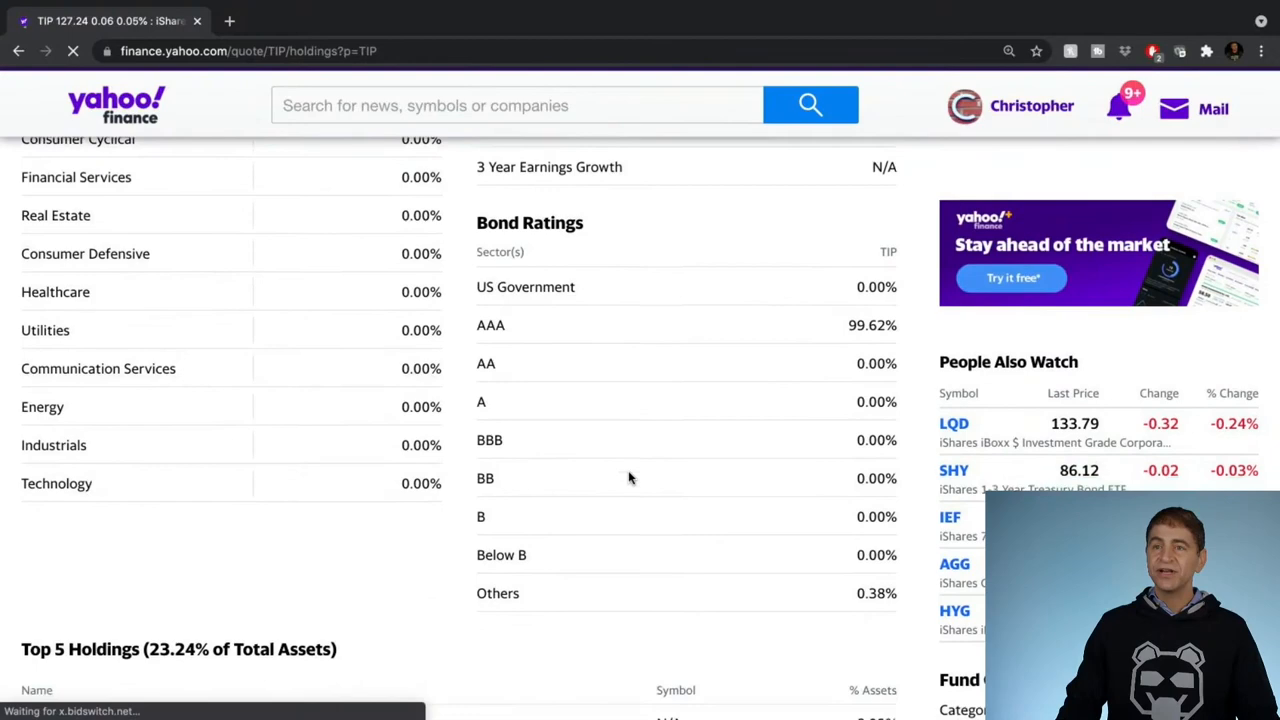
scroll("down", 3)
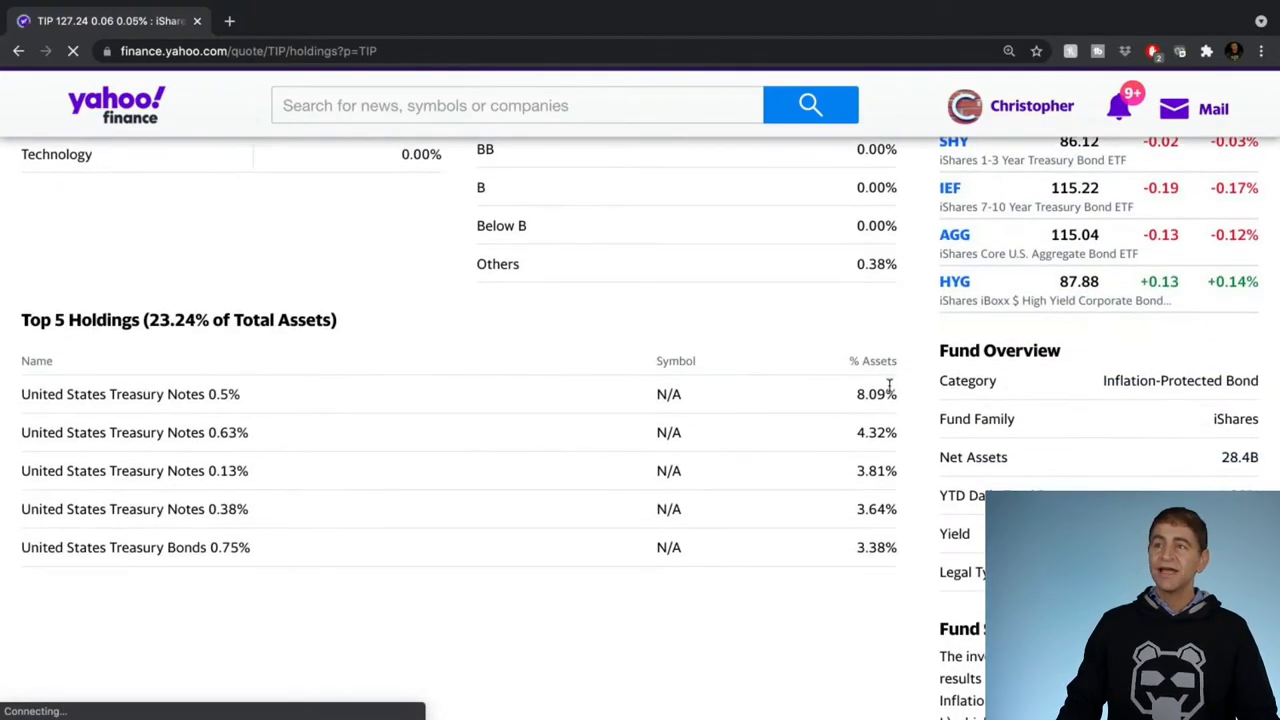
double_click(876, 393)
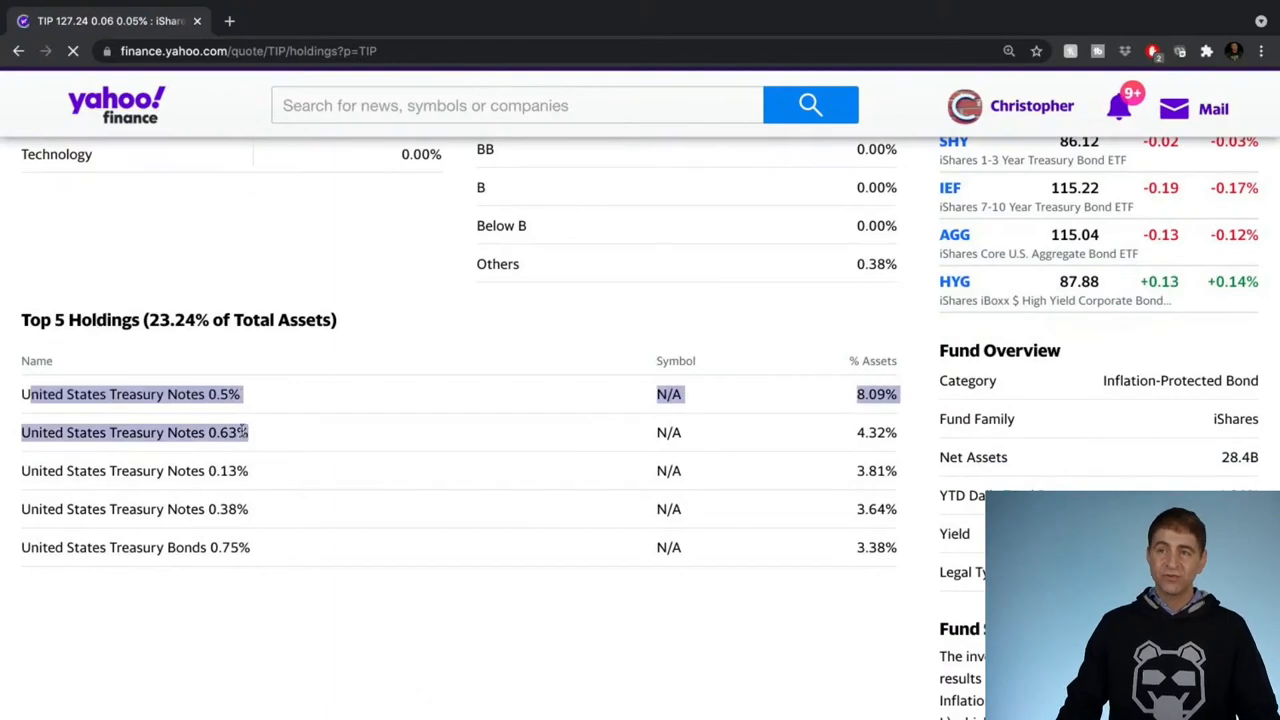
scroll("up", 3)
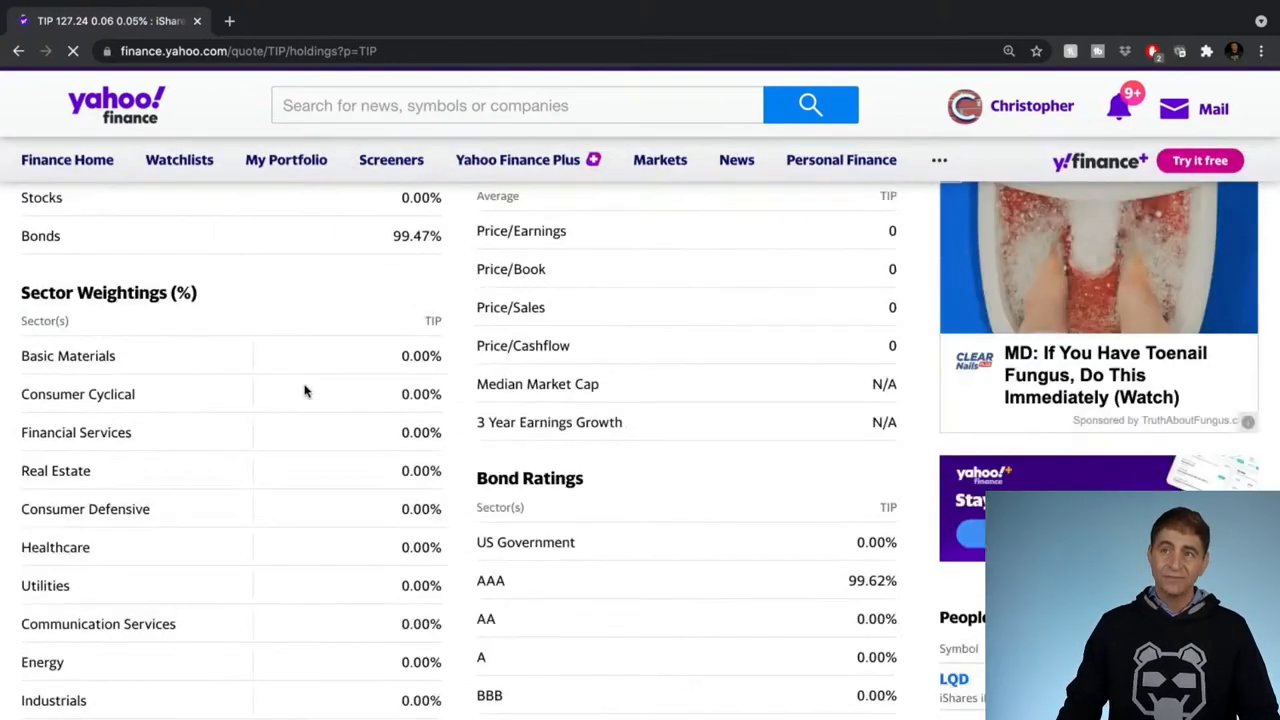
scroll("up", 3)
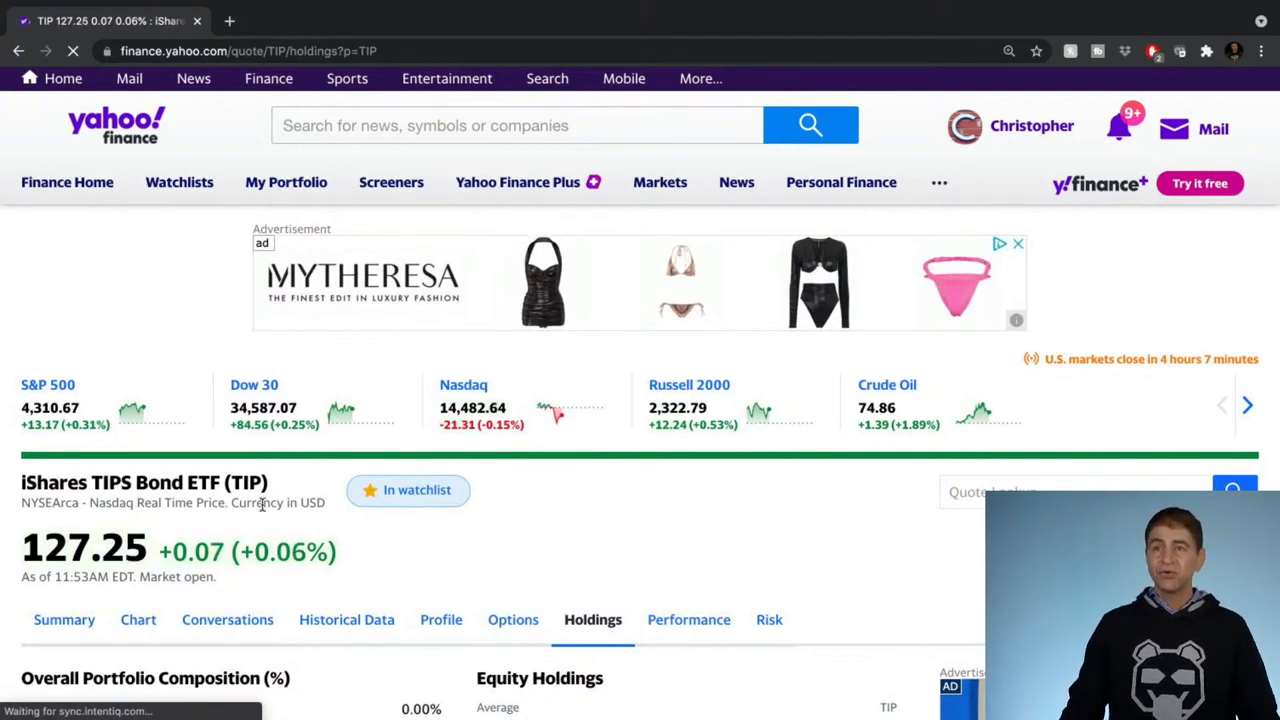
scroll("down", 3)
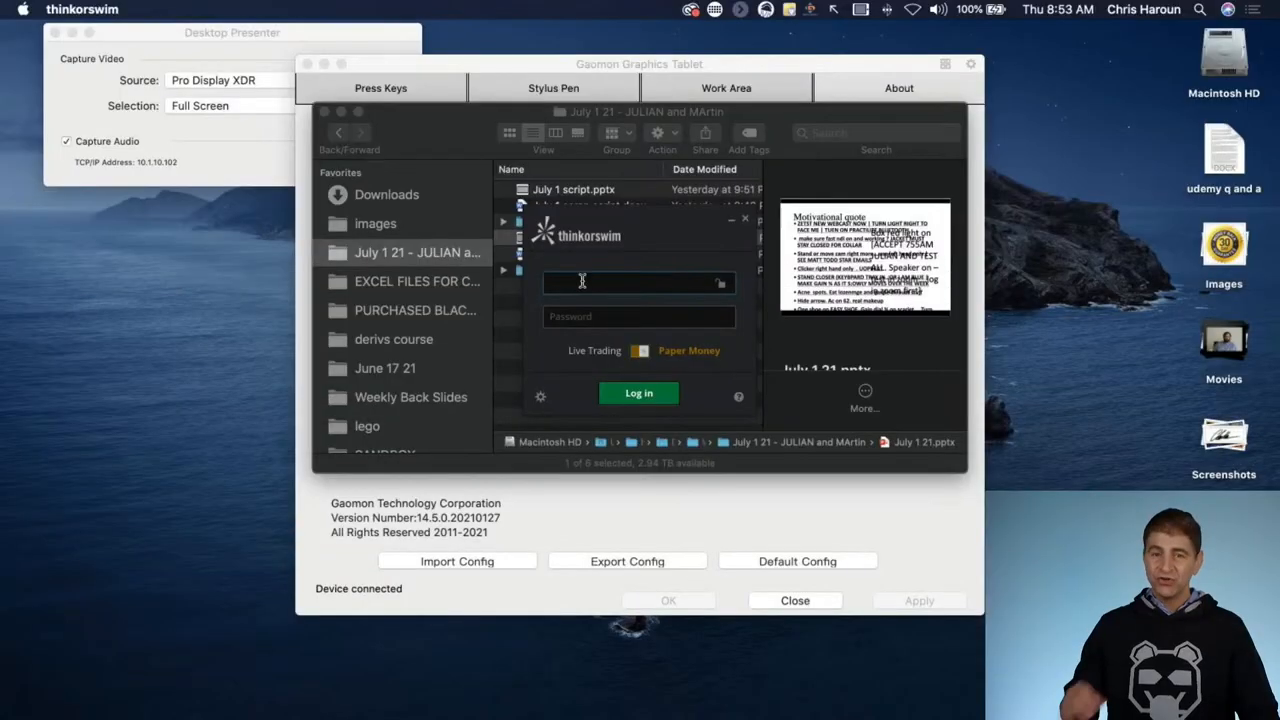
type("CHRISH")
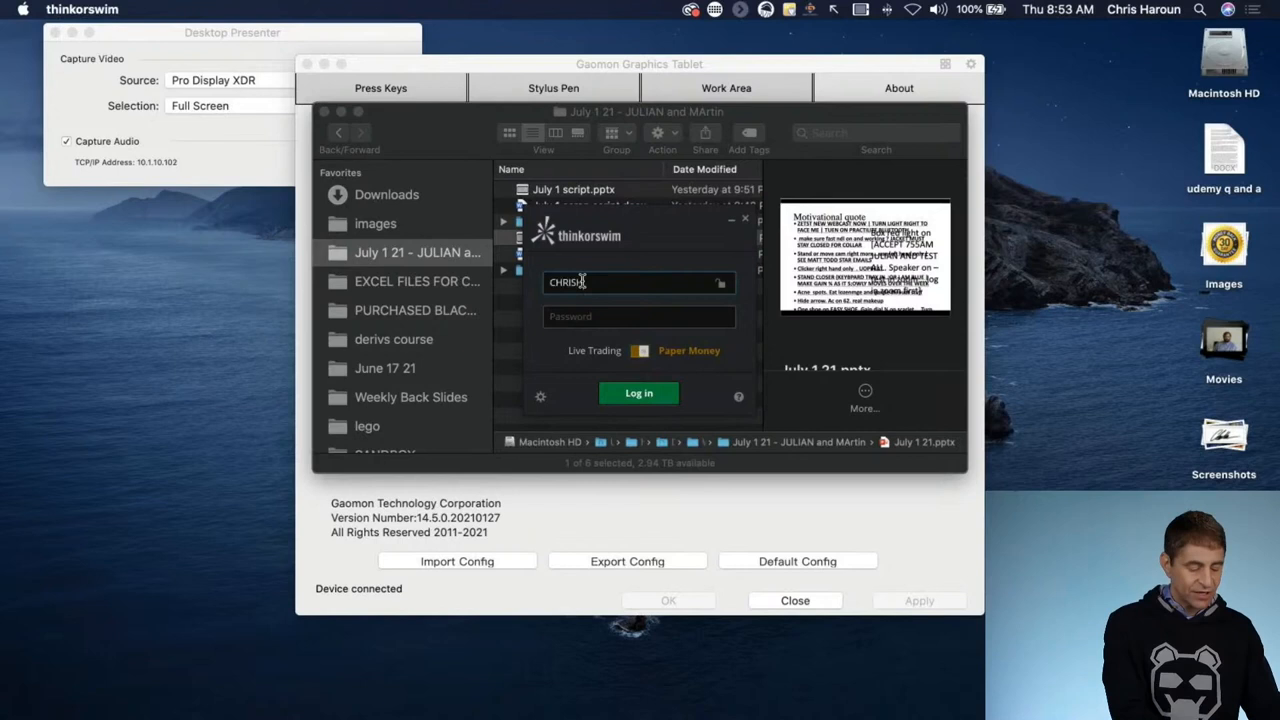
type("AROUN")
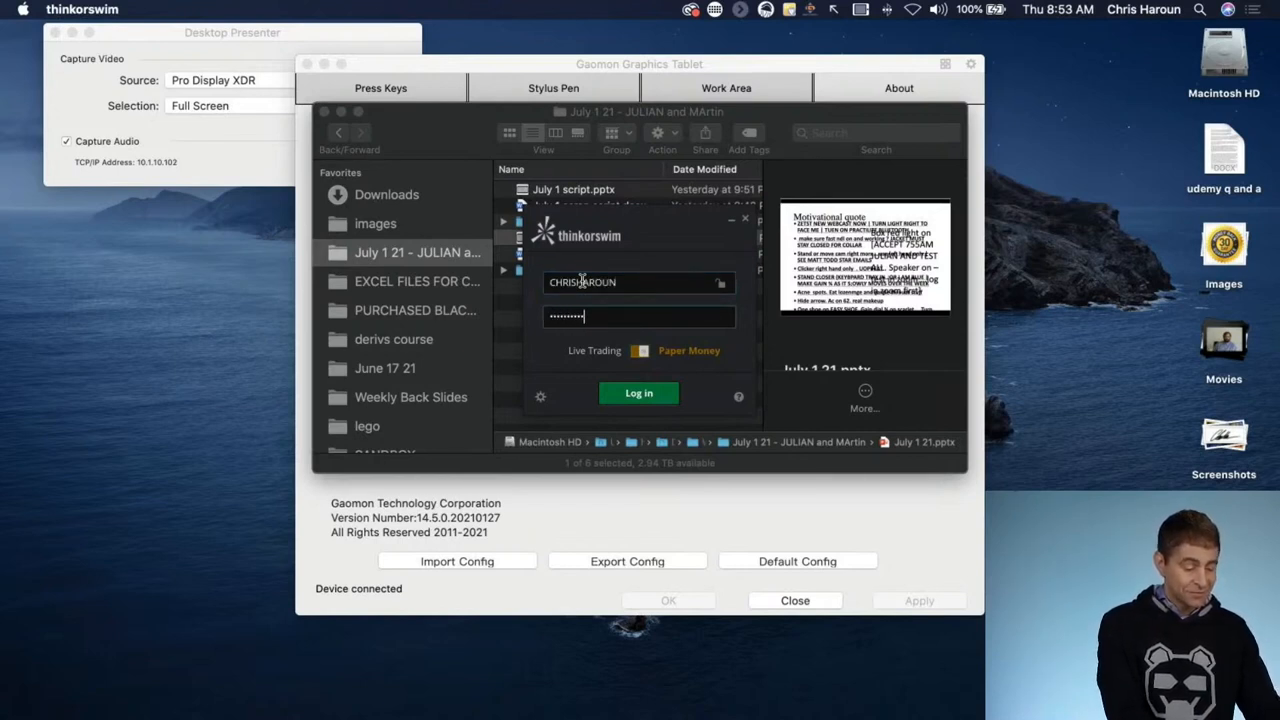
left_click(638, 393)
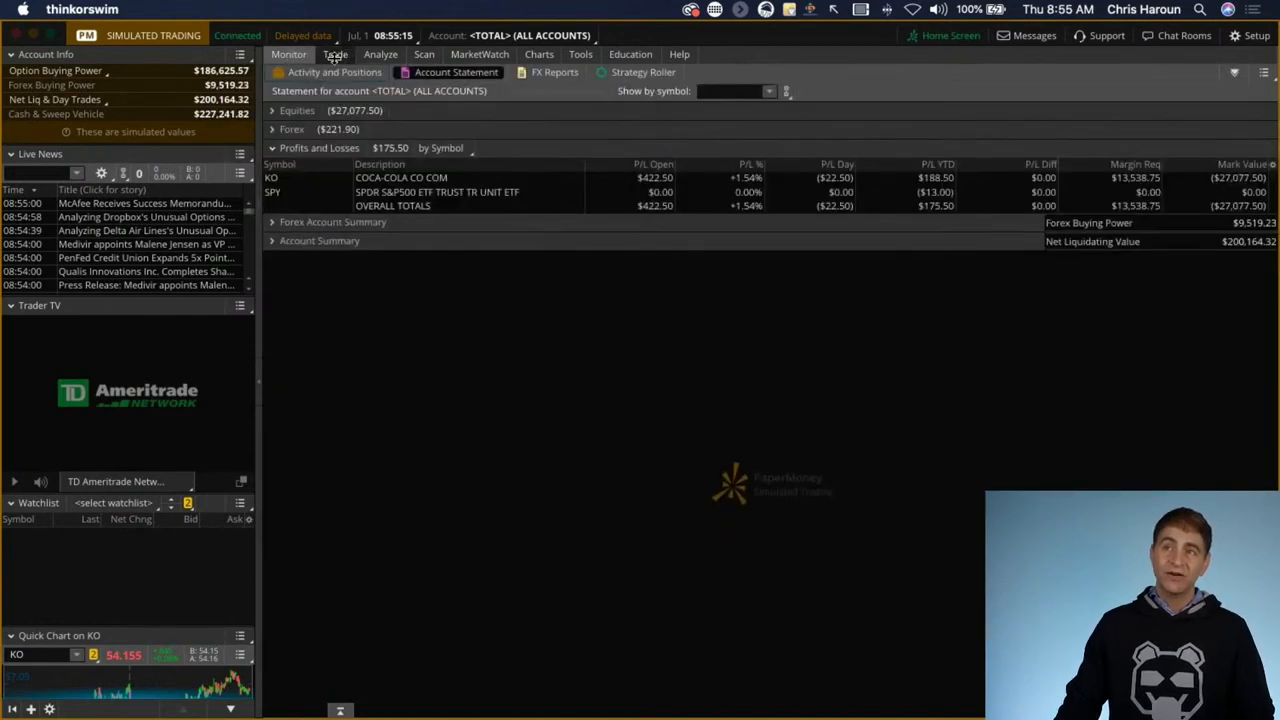
- Switch to the Analyze section listing market sectors for symbol lookup
left_click(380, 54)
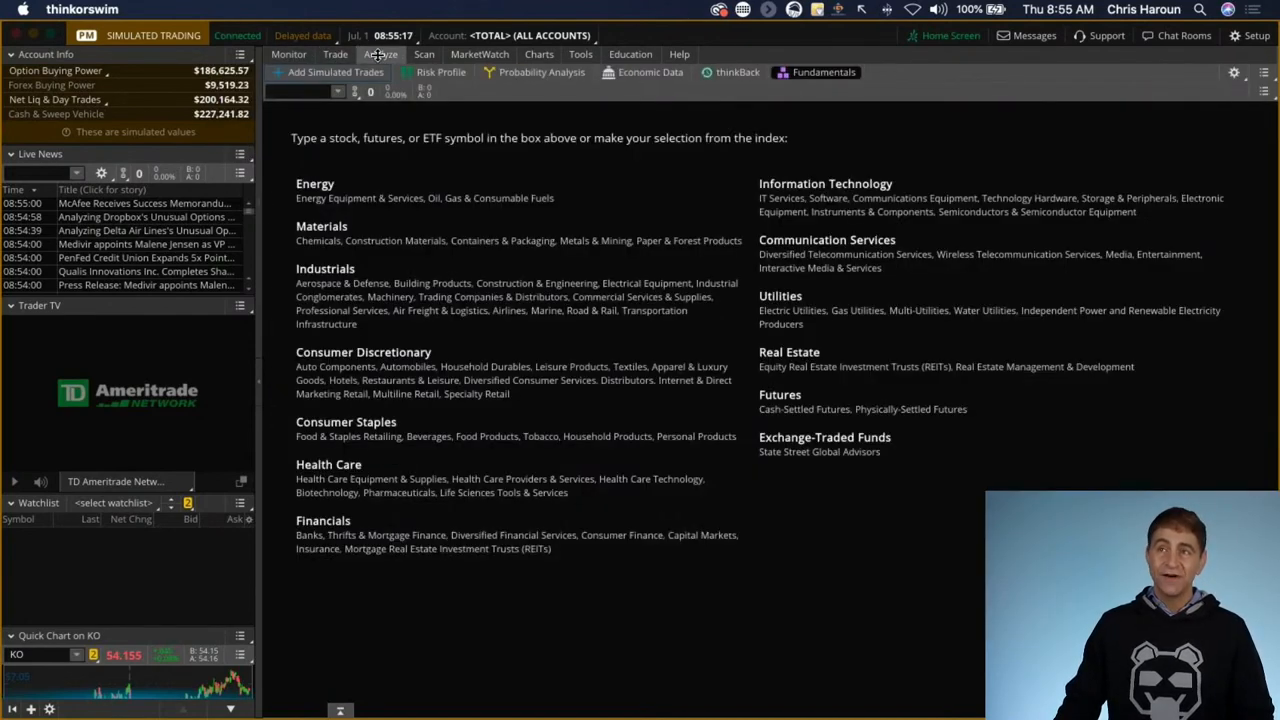